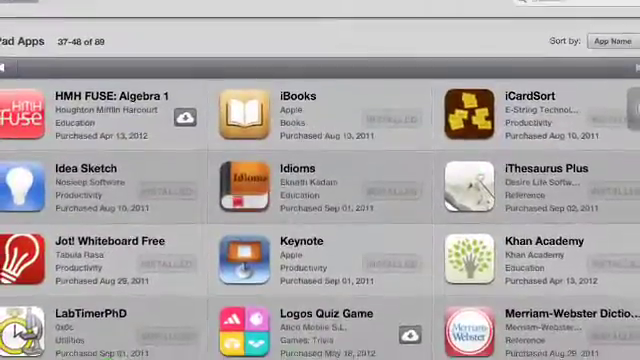
Page forward in Purchased iPad Apps to show apps 49–60 of 89.
left_click(15, 64)
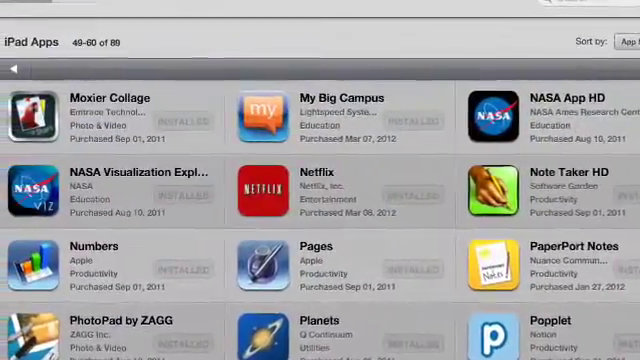